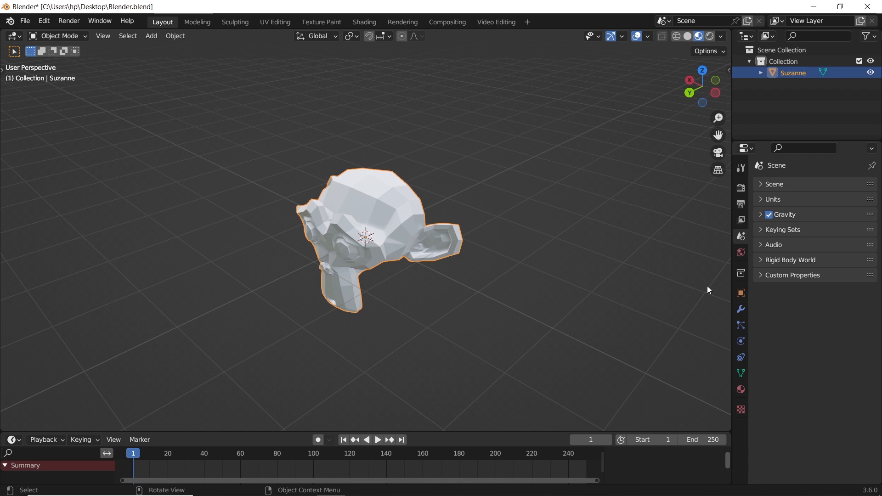
# Show Suzanne's Principled BSDF and Material Output nodes in a Shader Editor beside the viewport.
pyautogui.click(740, 309)
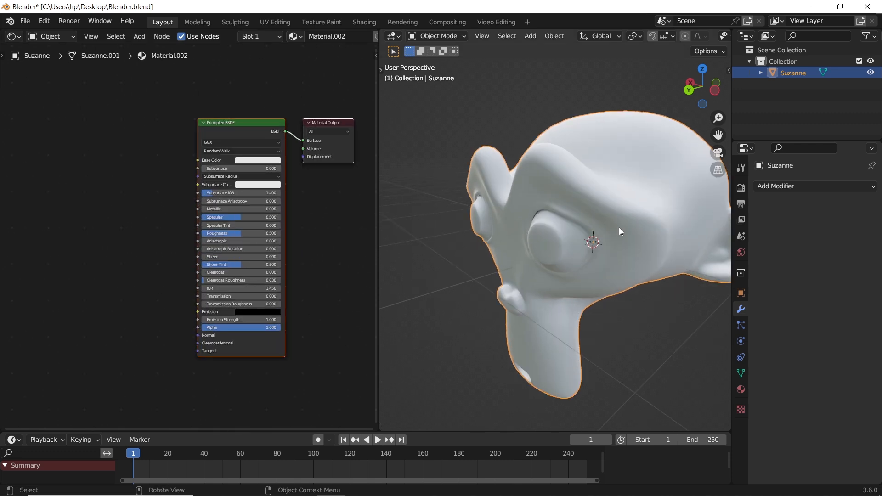
# Add a Vector Math node set to Snap and link its Vector output to Principled BSDF Normal.
pyautogui.moveTo(619, 231); pyautogui.dragTo(489, 233)
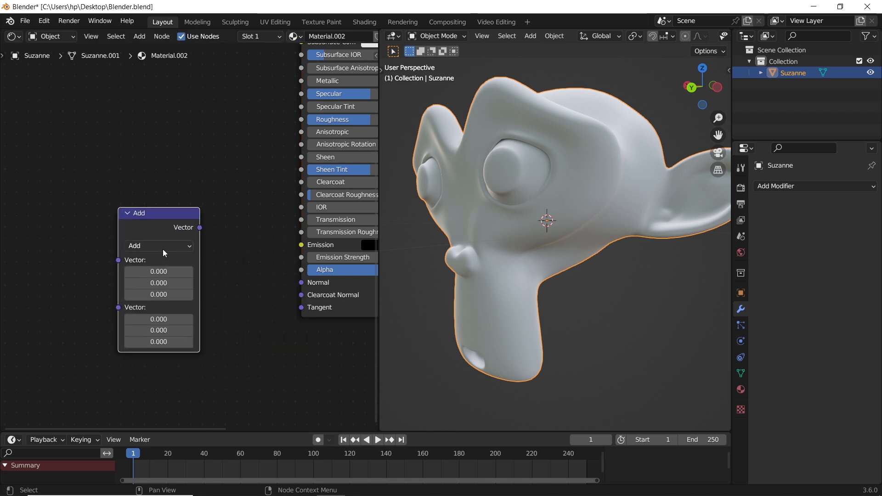
pyautogui.click(159, 245)
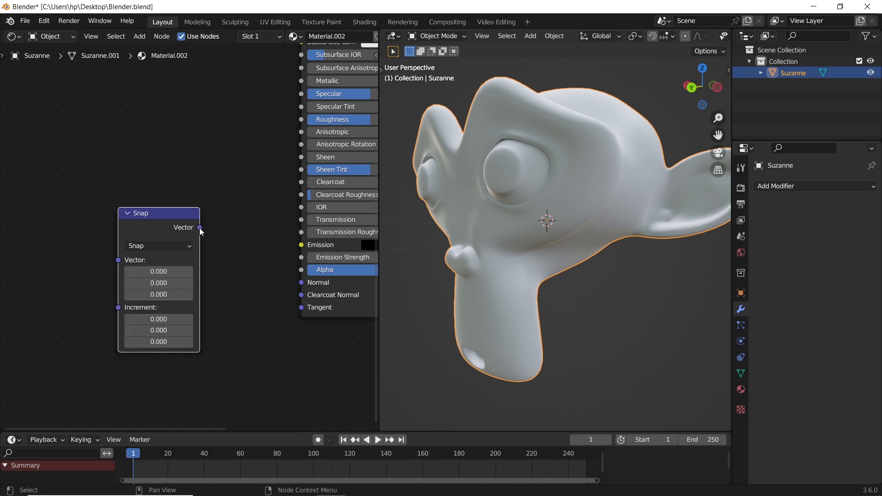
pyautogui.moveTo(199, 227); pyautogui.dragTo(301, 282)
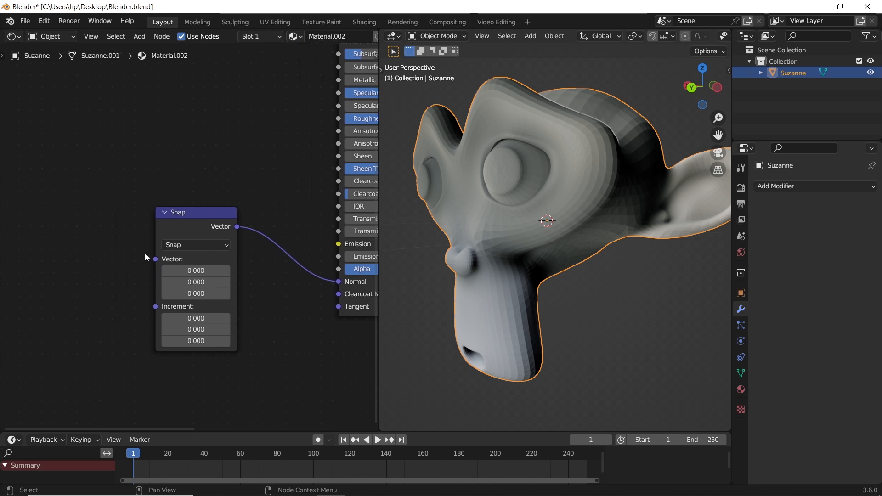
# Add a Geometry node via 'ge' search and connect its Normal to Snap's Vector input.
pyautogui.write('geo')
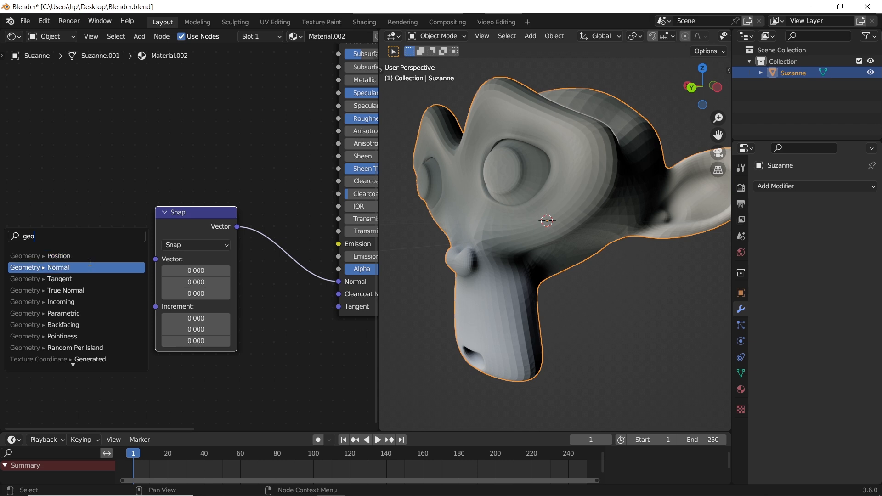
pyautogui.click(77, 266)
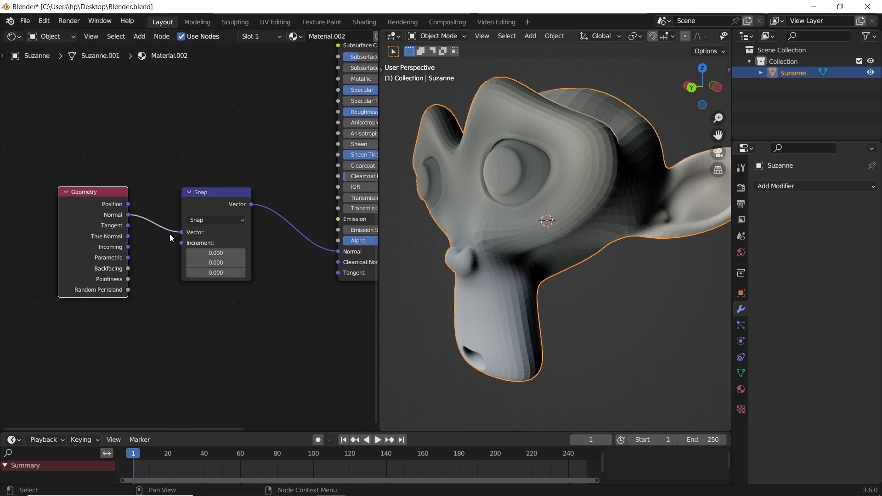
# Add a Musgrave Texture via 'mu' search, feeding its Height into the Snap Increment.
pyautogui.write('m')
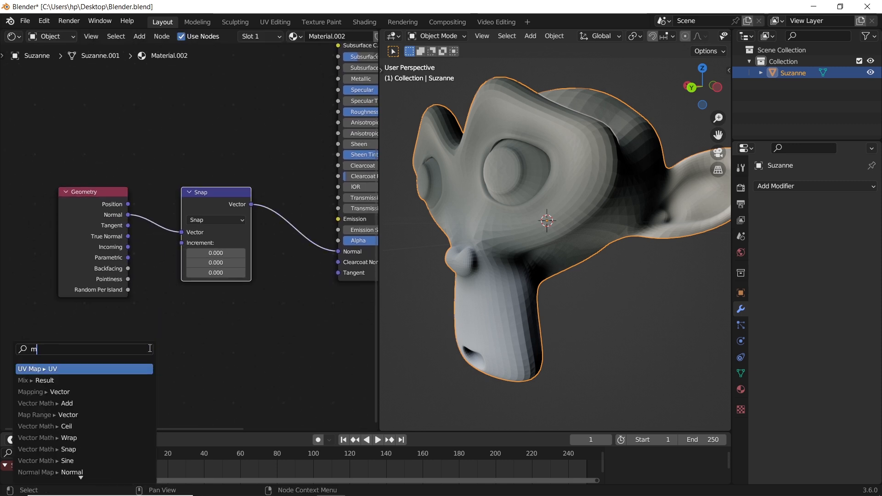
pyautogui.write('u')
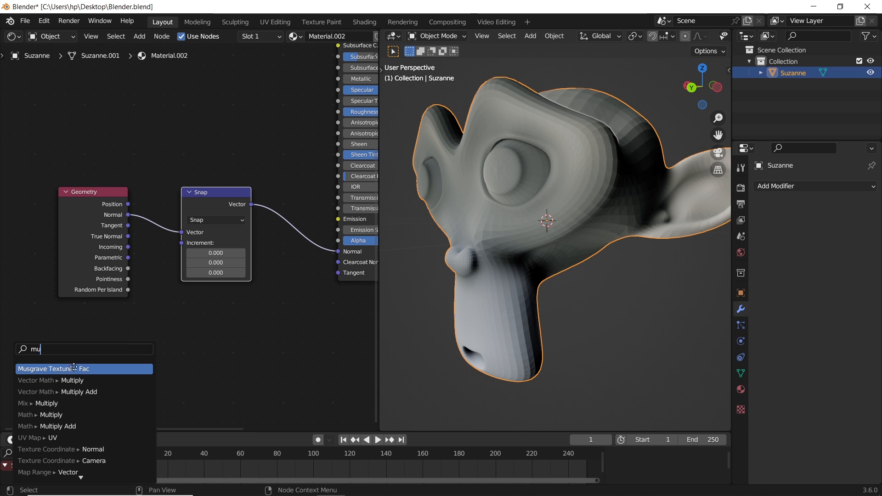
pyautogui.click(53, 369)
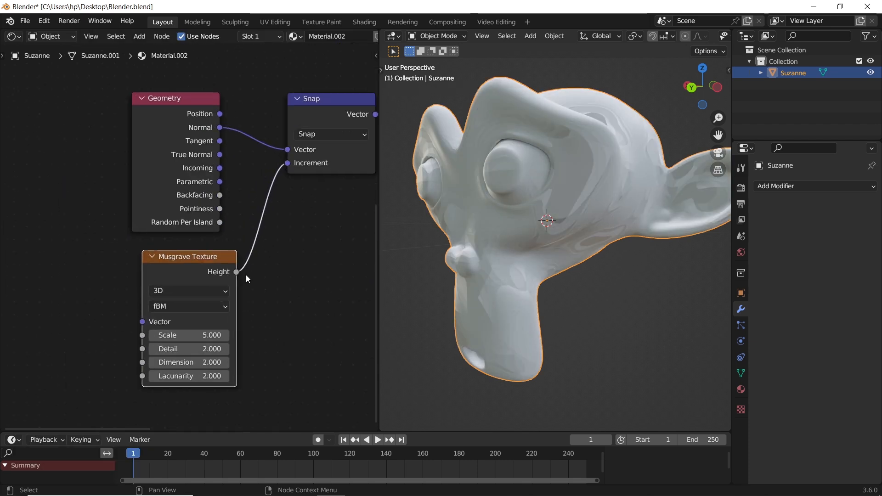
# Set the Musgrave Texture to 4D and adjust its W value.
pyautogui.click(189, 291)
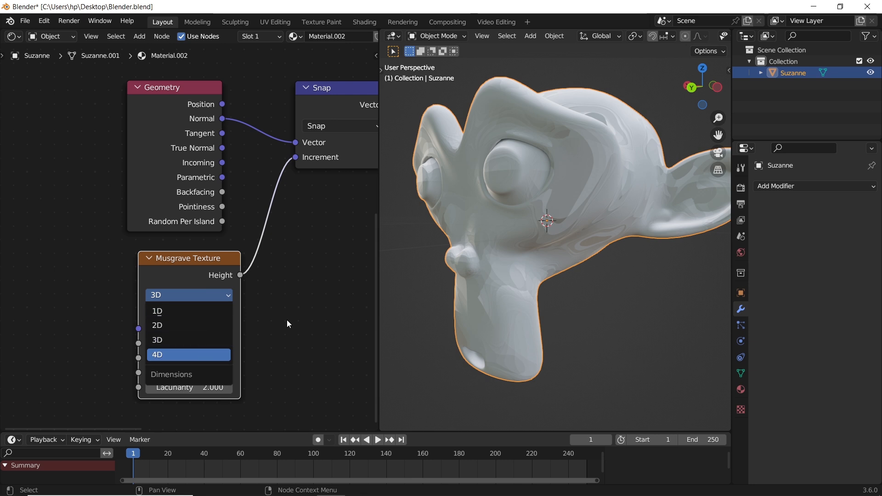
pyautogui.click(157, 354)
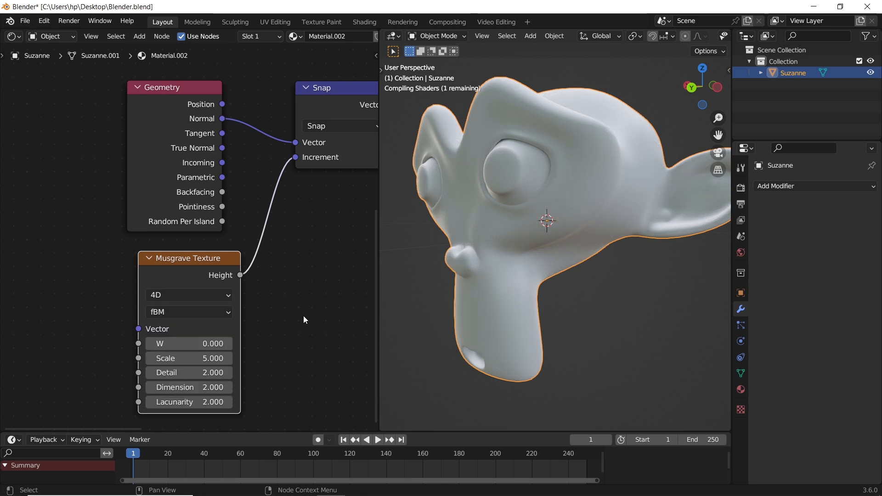
pyautogui.click(188, 343)
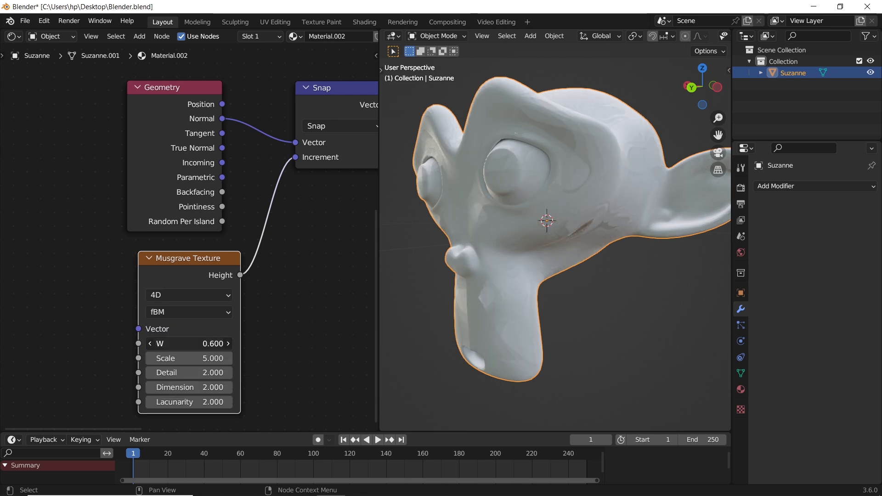
pyautogui.moveTo(214, 343); pyautogui.dragTo(197, 344)
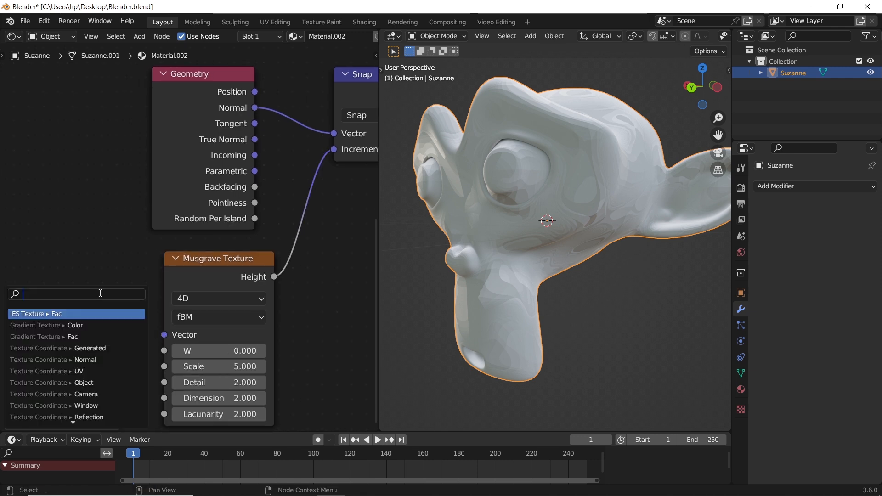
# Link Texture Coordinate Object to Musgrave, set Detail and Dimension to 8, and type #frame/ in W.
pyautogui.write('texture co')
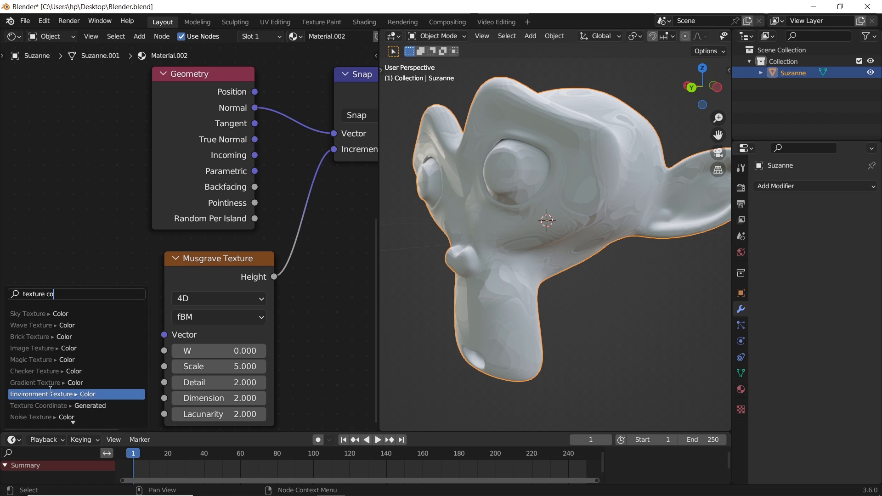
pyautogui.click(57, 406)
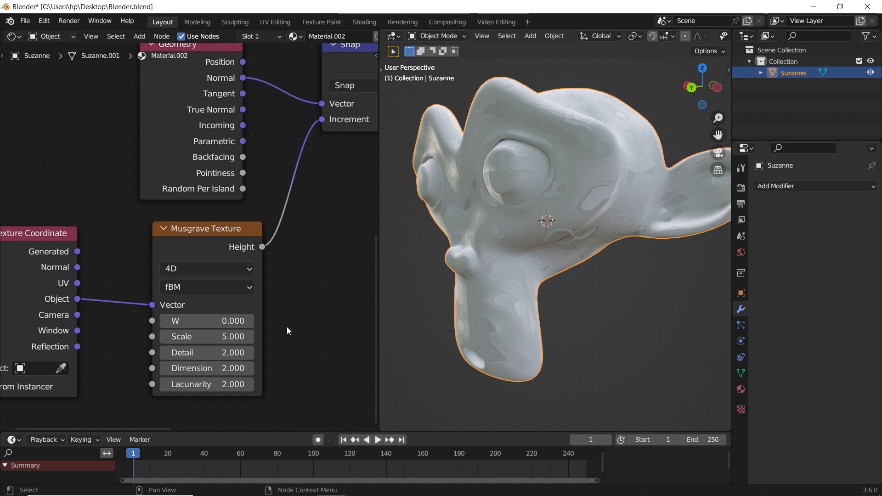
pyautogui.doubleClick(197, 353)
pyautogui.write('8.000')
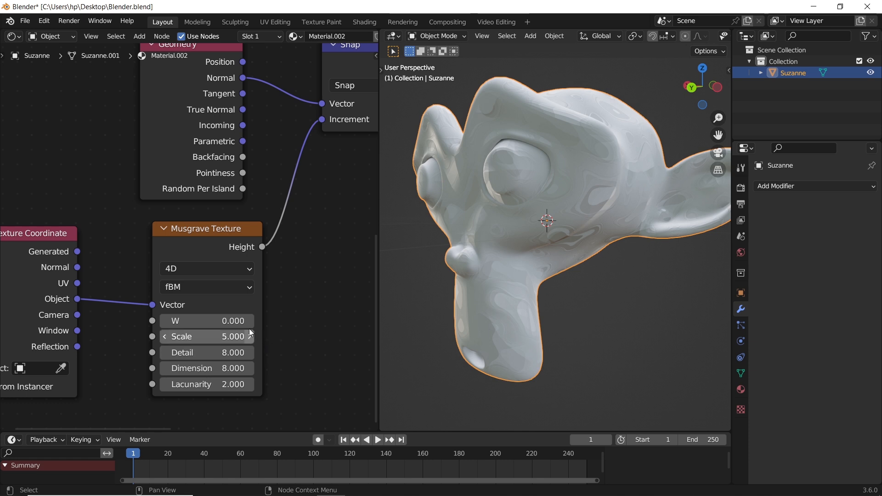
pyautogui.write('#frame/')
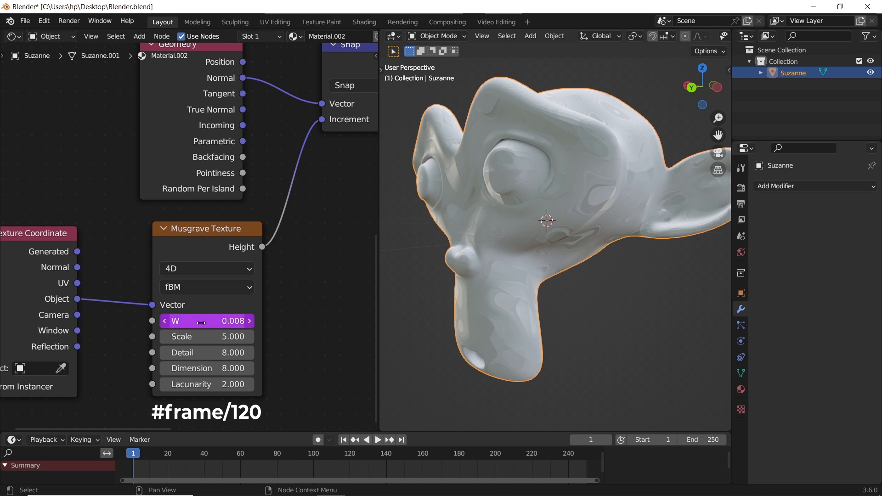
pyautogui.click(377, 439)
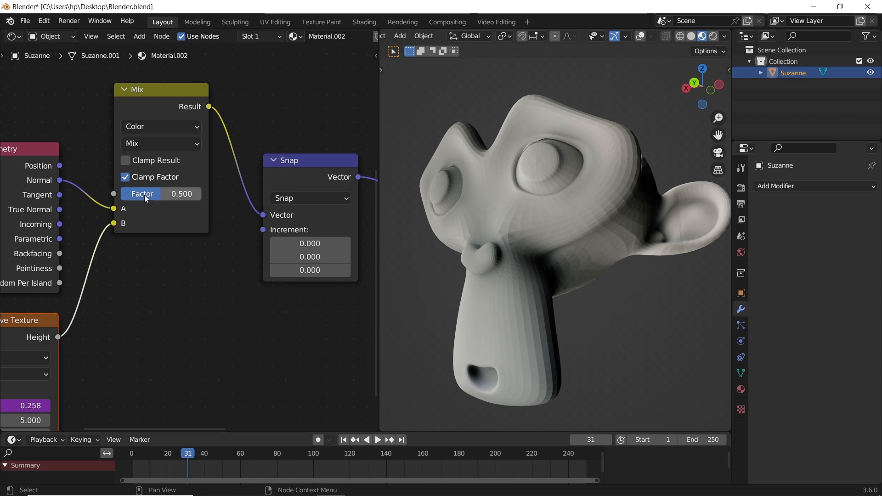
# Set the Mix node to Linear Light at factor 0.3 with Snap increment 0.49.
pyautogui.click(160, 144)
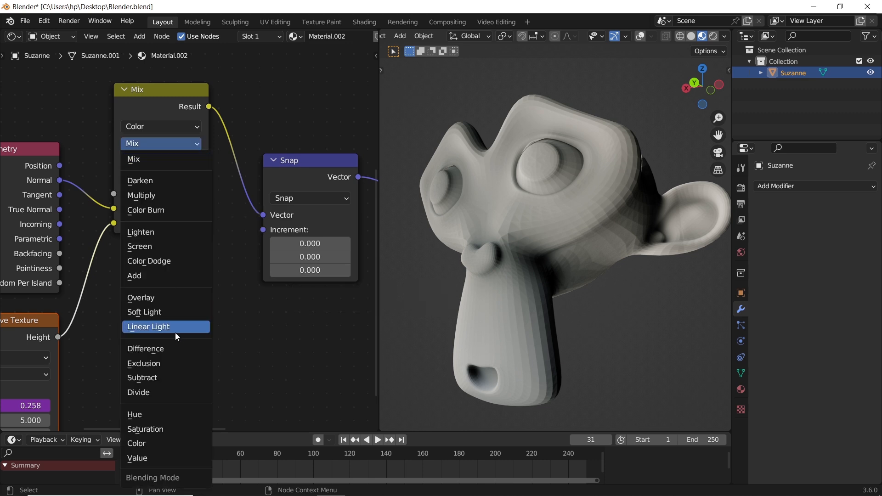
pyautogui.click(148, 326)
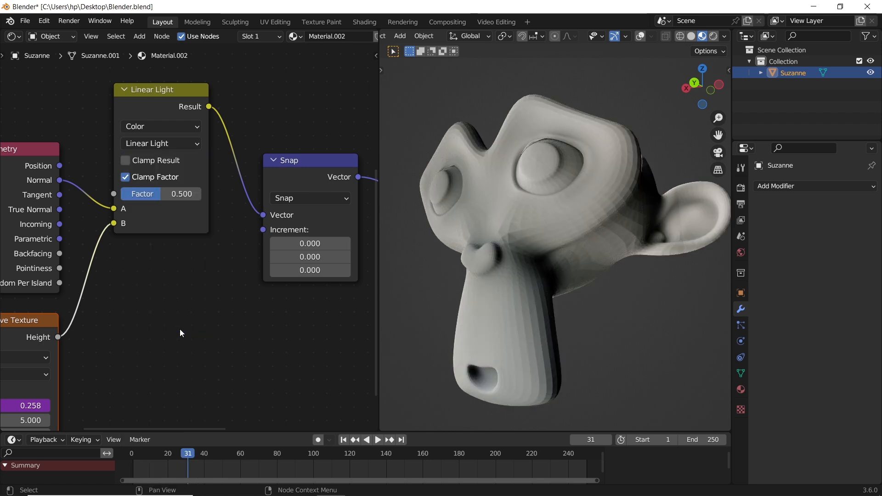
pyautogui.moveTo(164, 200)
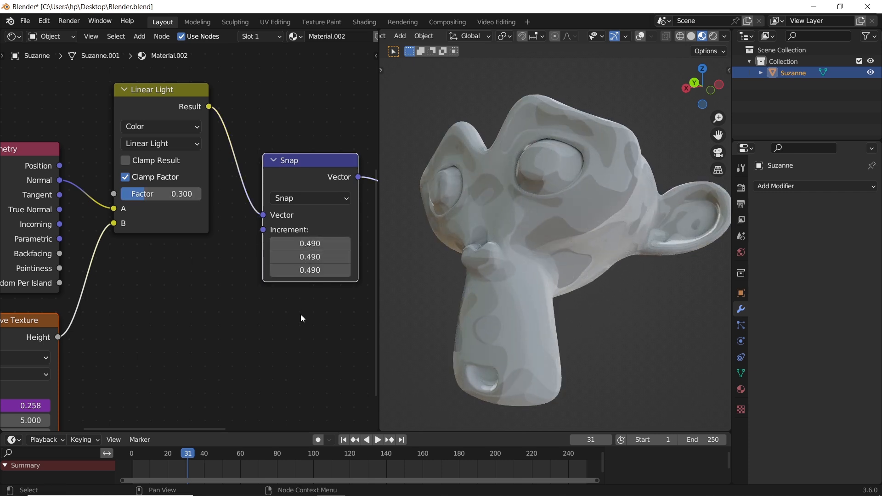
pyautogui.click(377, 439)
pyautogui.write('noi')
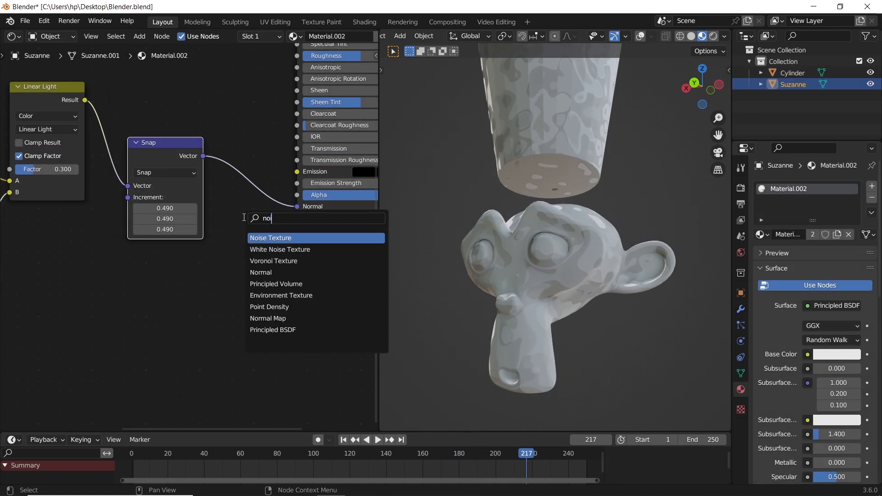
# Add a Noise Texture fed by the Snap node's Vector output.
pyautogui.click(270, 238)
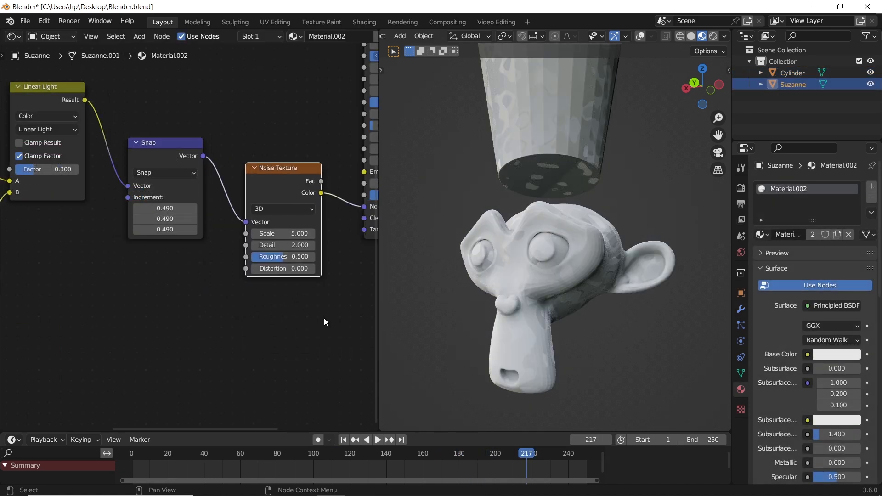